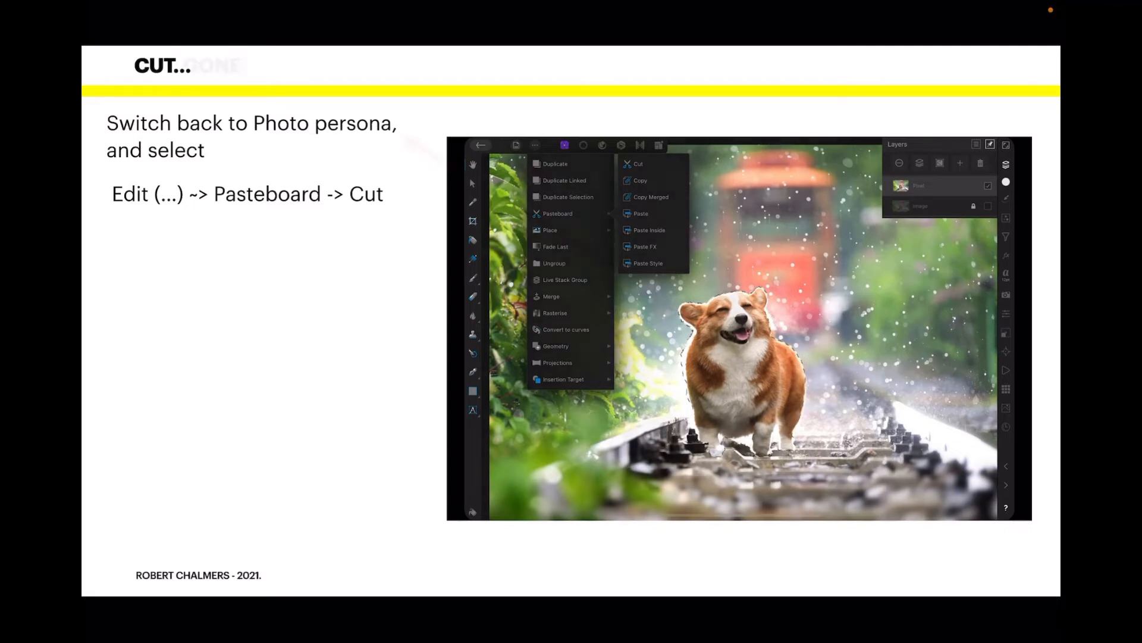
Advance from the Cut slide to the DOG GONE slide showing the dog cut out
left_click(637, 163)
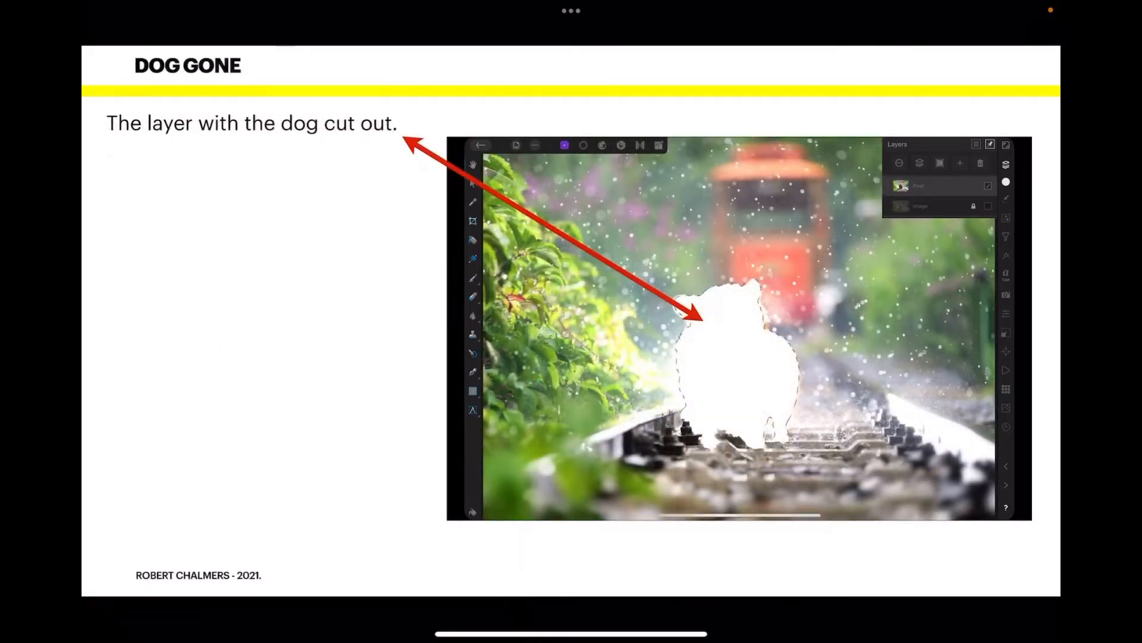